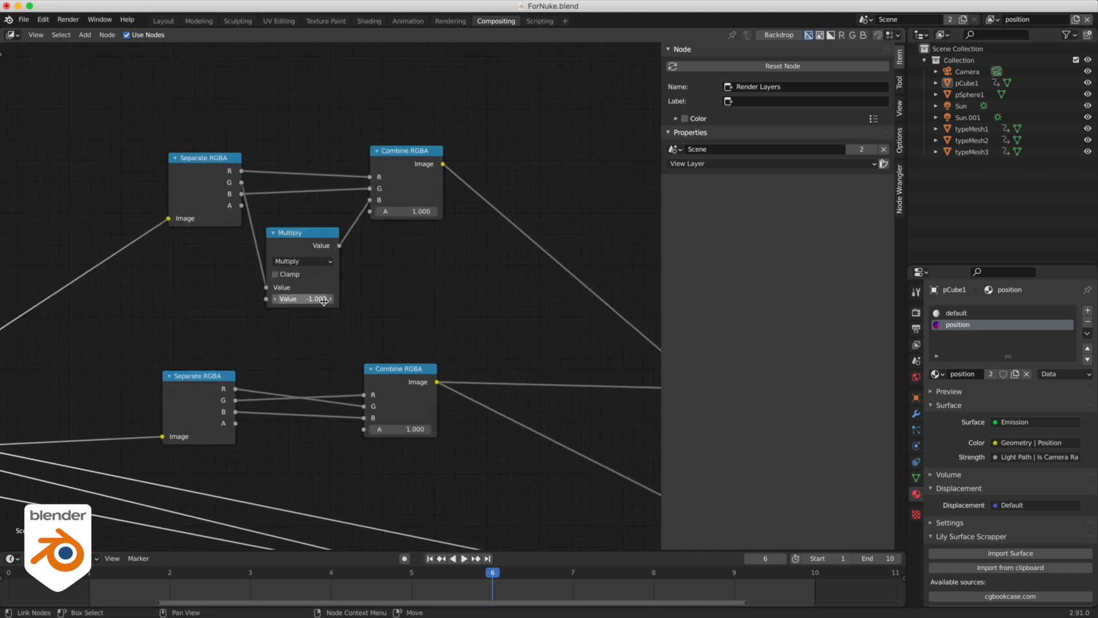
{"action": "mouse_move", "coordinate": [260, 207]}
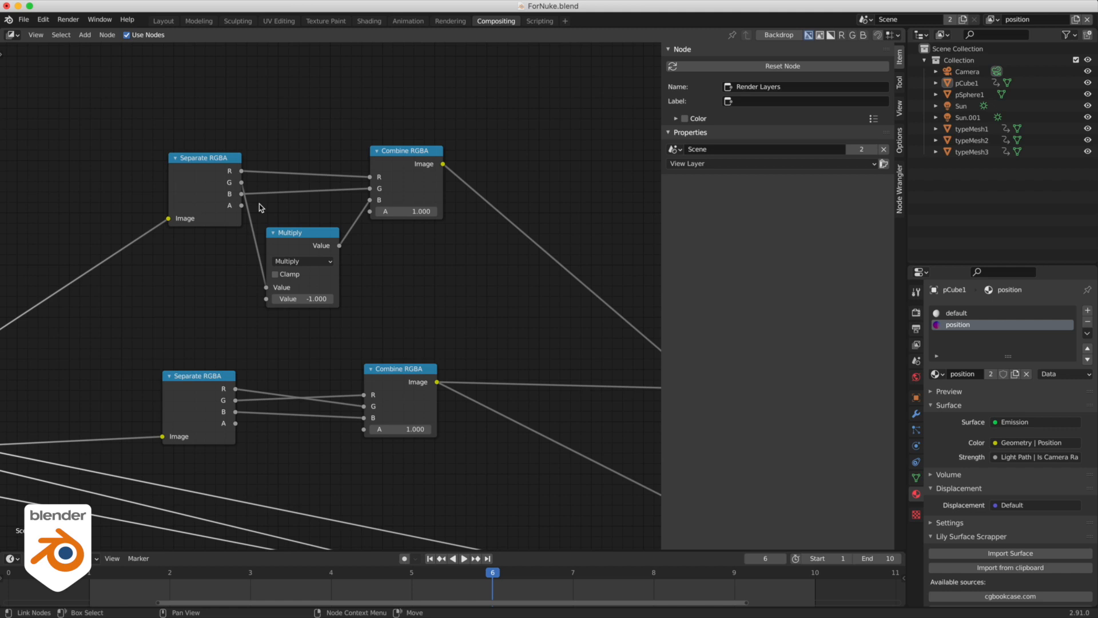
{"action": "mouse_move", "coordinate": [396, 187]}
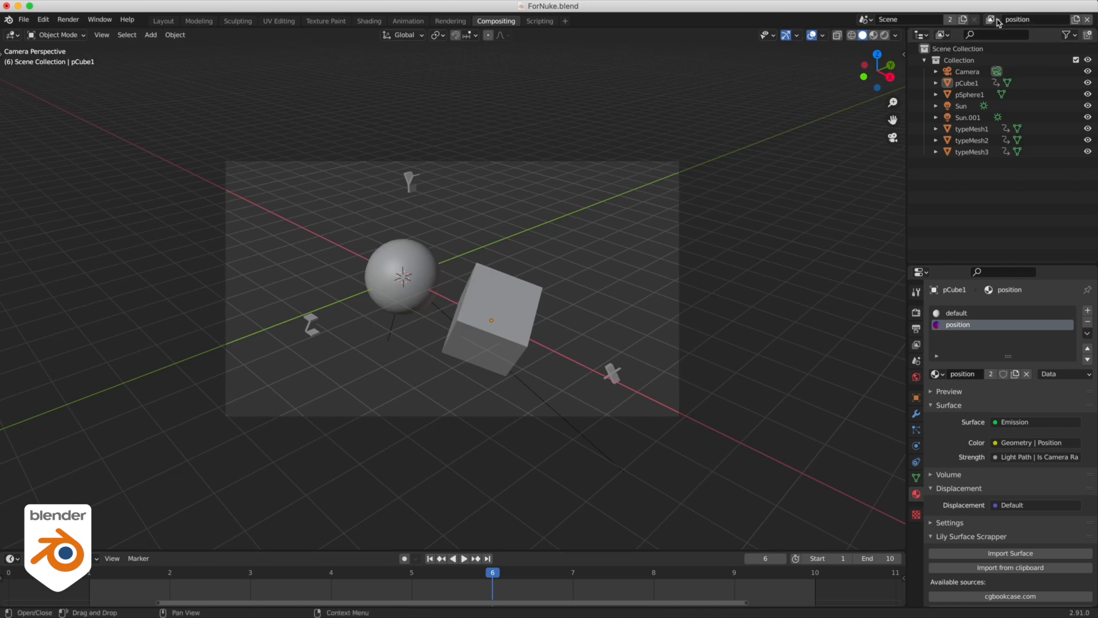
{"action": "mouse_move", "coordinate": [987, 27]}
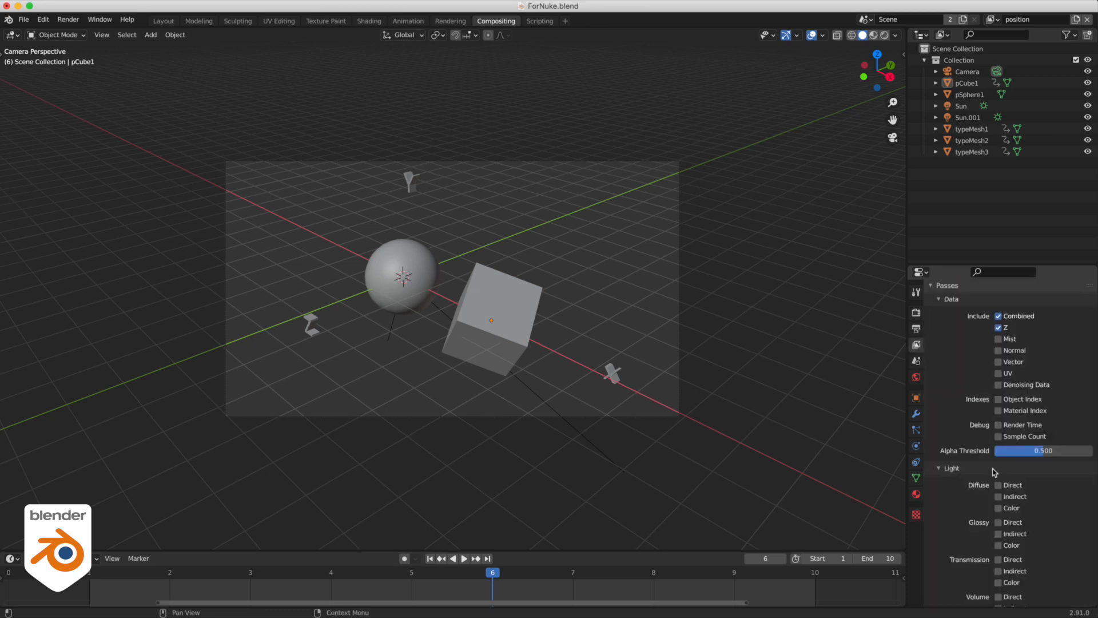
- Scroll the View Layer Properties down to the Material Override set to 'position'
{"action": "scroll", "scroll_direction": "down", "scroll_amount": 3}
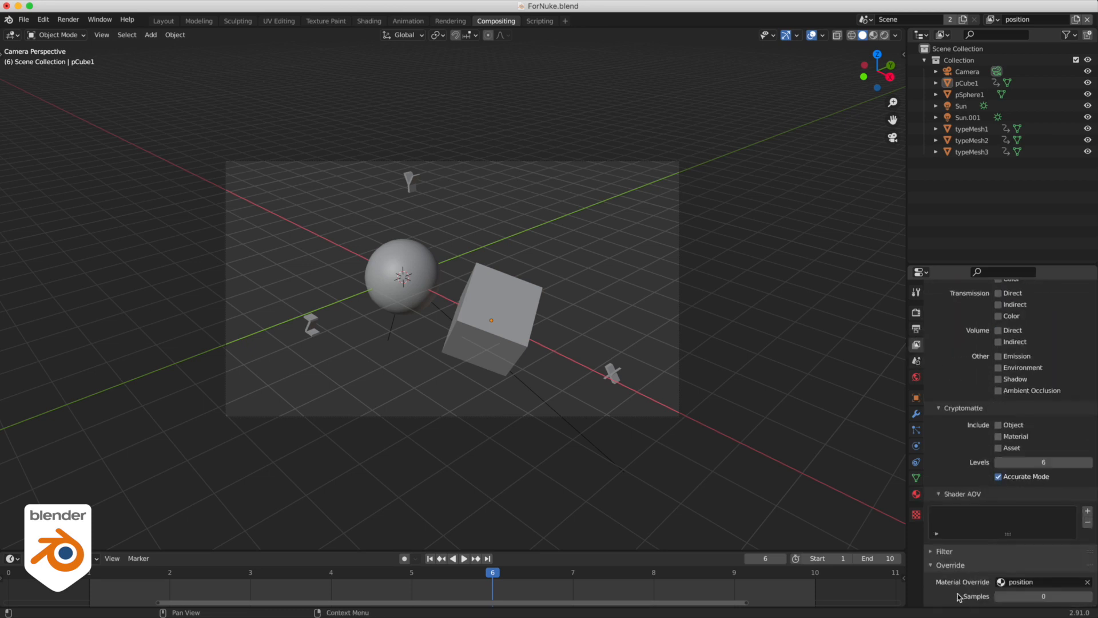
{"action": "mouse_move", "coordinate": [1008, 391]}
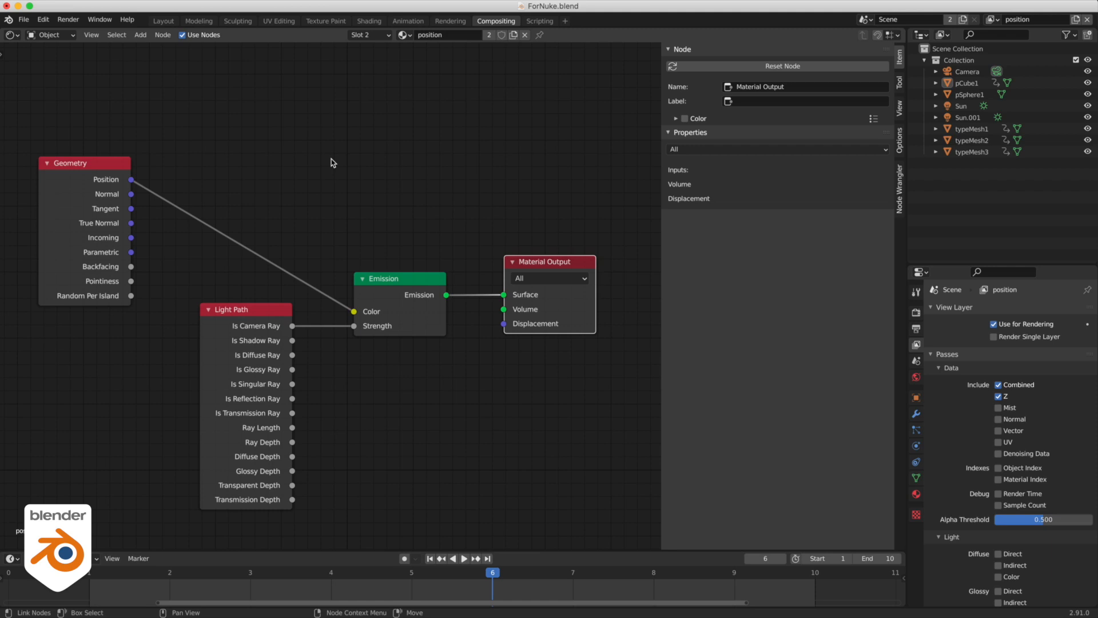
{"action": "mouse_move", "coordinate": [130, 184]}
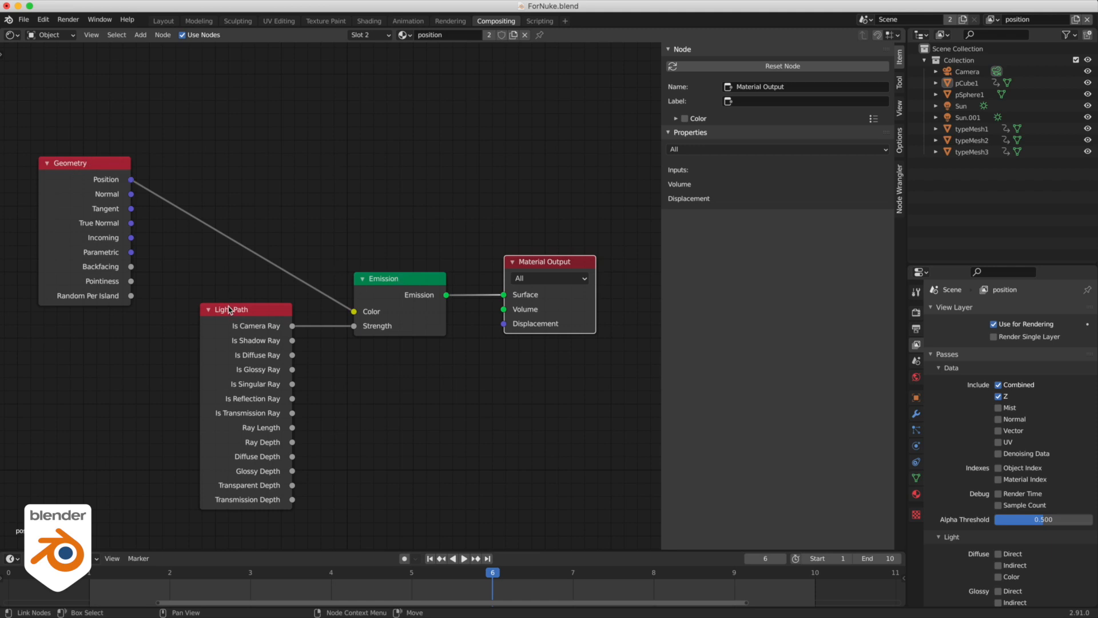
- Inspect the position material's Light Path and Emission nodes emitting geometry position for camera rays
{"action": "left_click", "coordinate": [231, 309]}
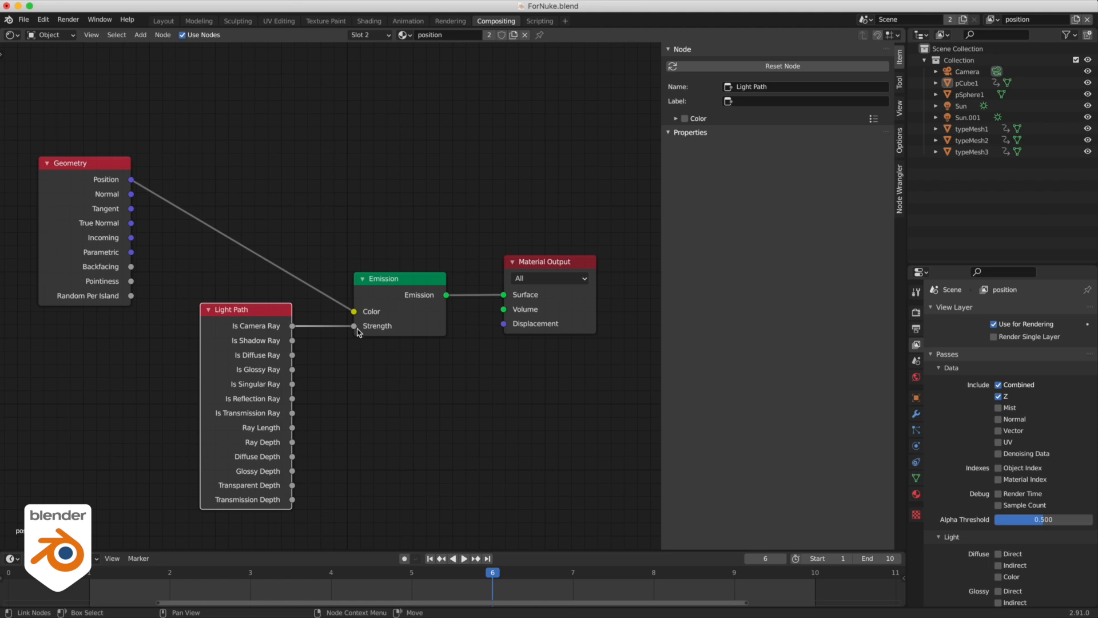
{"action": "mouse_move", "coordinate": [426, 290]}
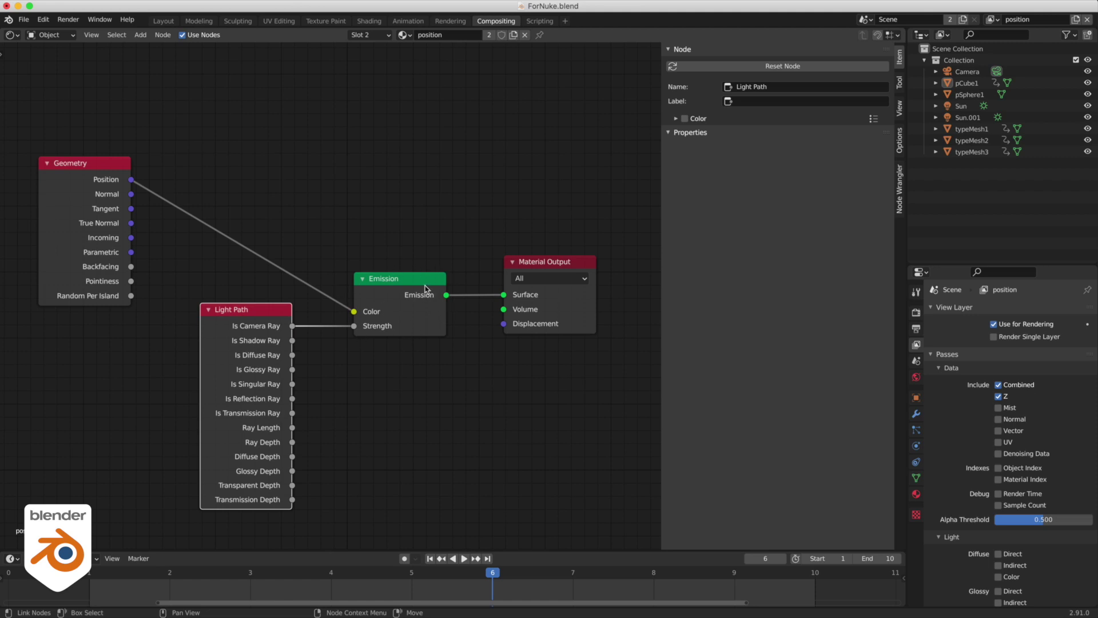
{"action": "left_click", "coordinate": [383, 278]}
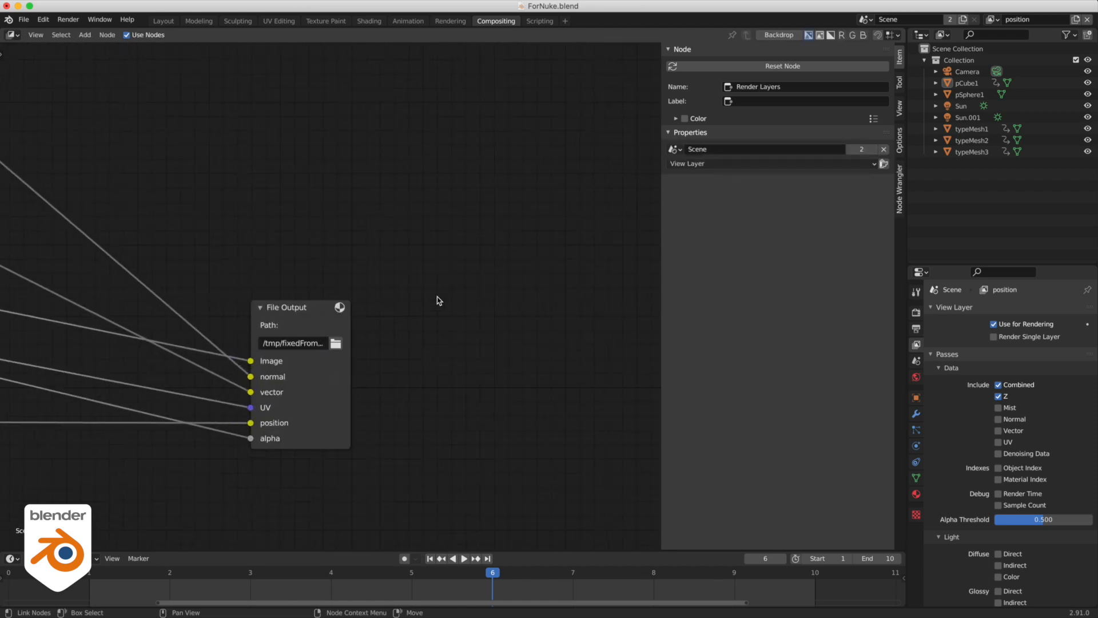
- Review the File Output node's OpenEXR MultiLayer half-float ZIP settings and the scene render output path
{"action": "left_click", "coordinate": [291, 308]}
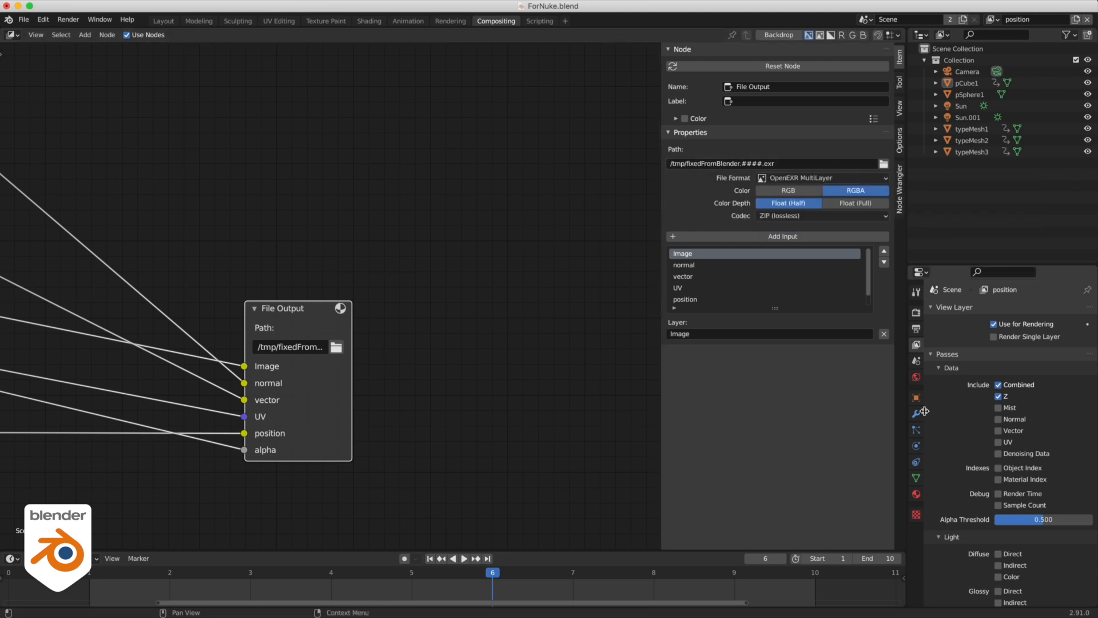
{"action": "left_click", "coordinate": [915, 328]}
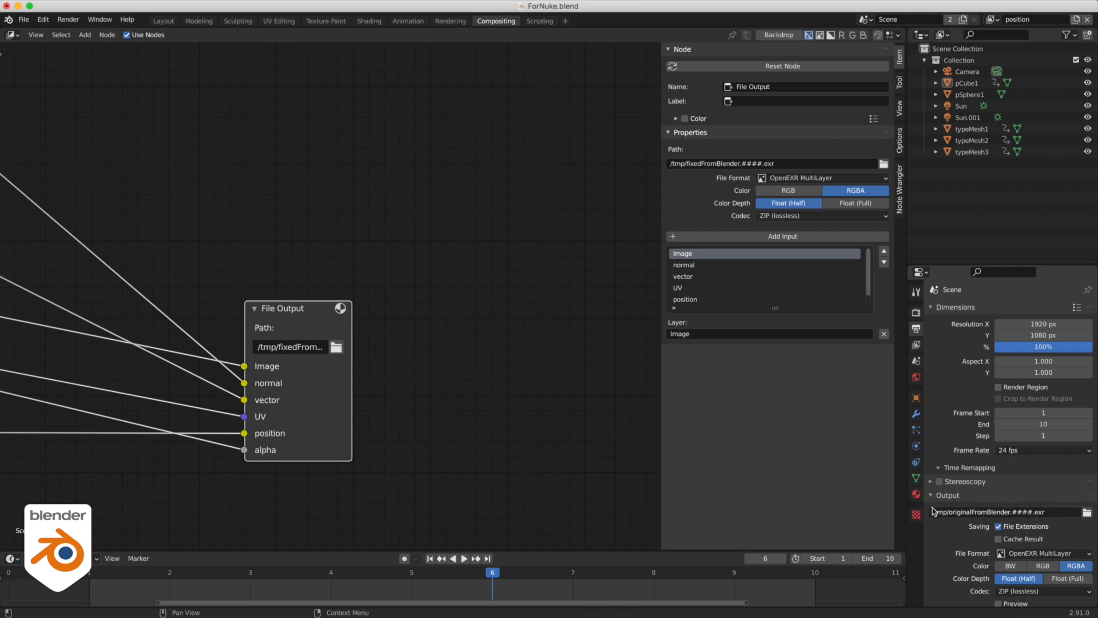
{"action": "mouse_move", "coordinate": [987, 512]}
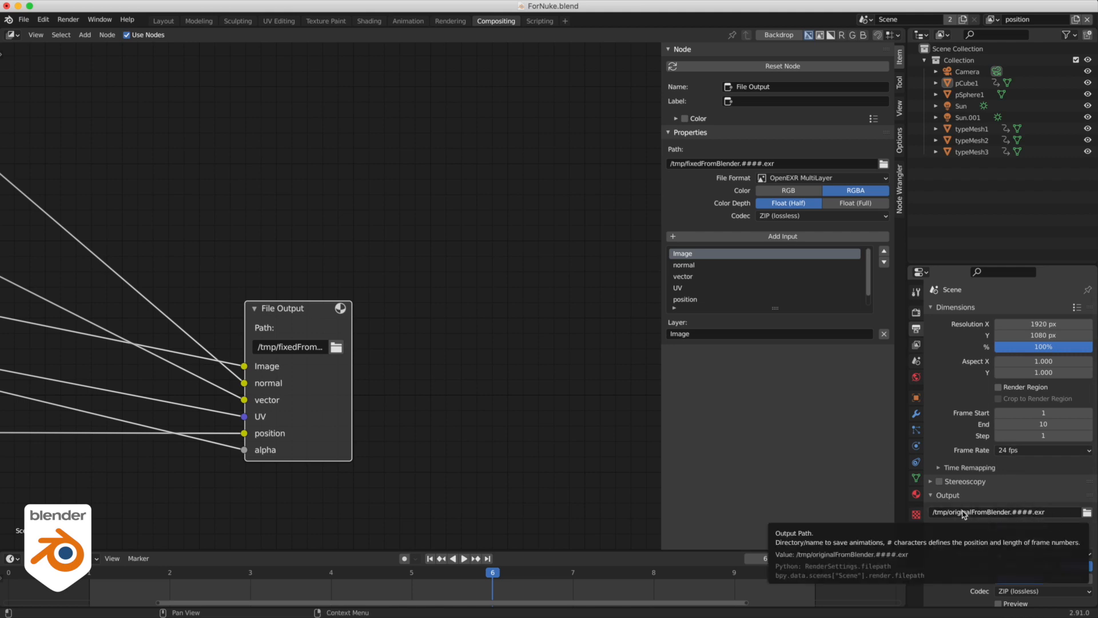